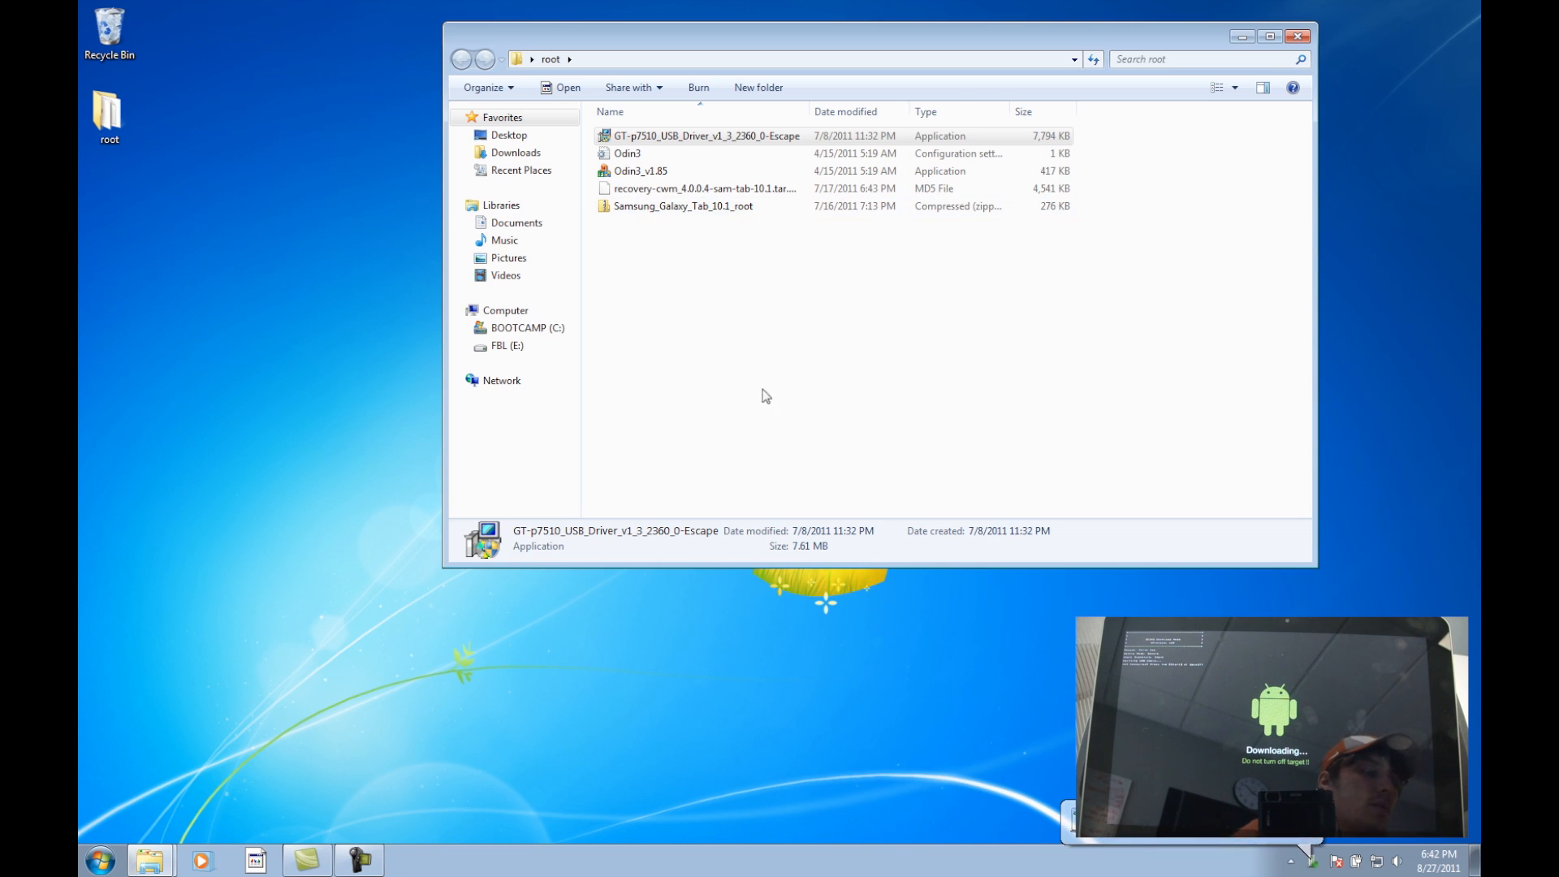
pyautogui.moveTo(650, 173)
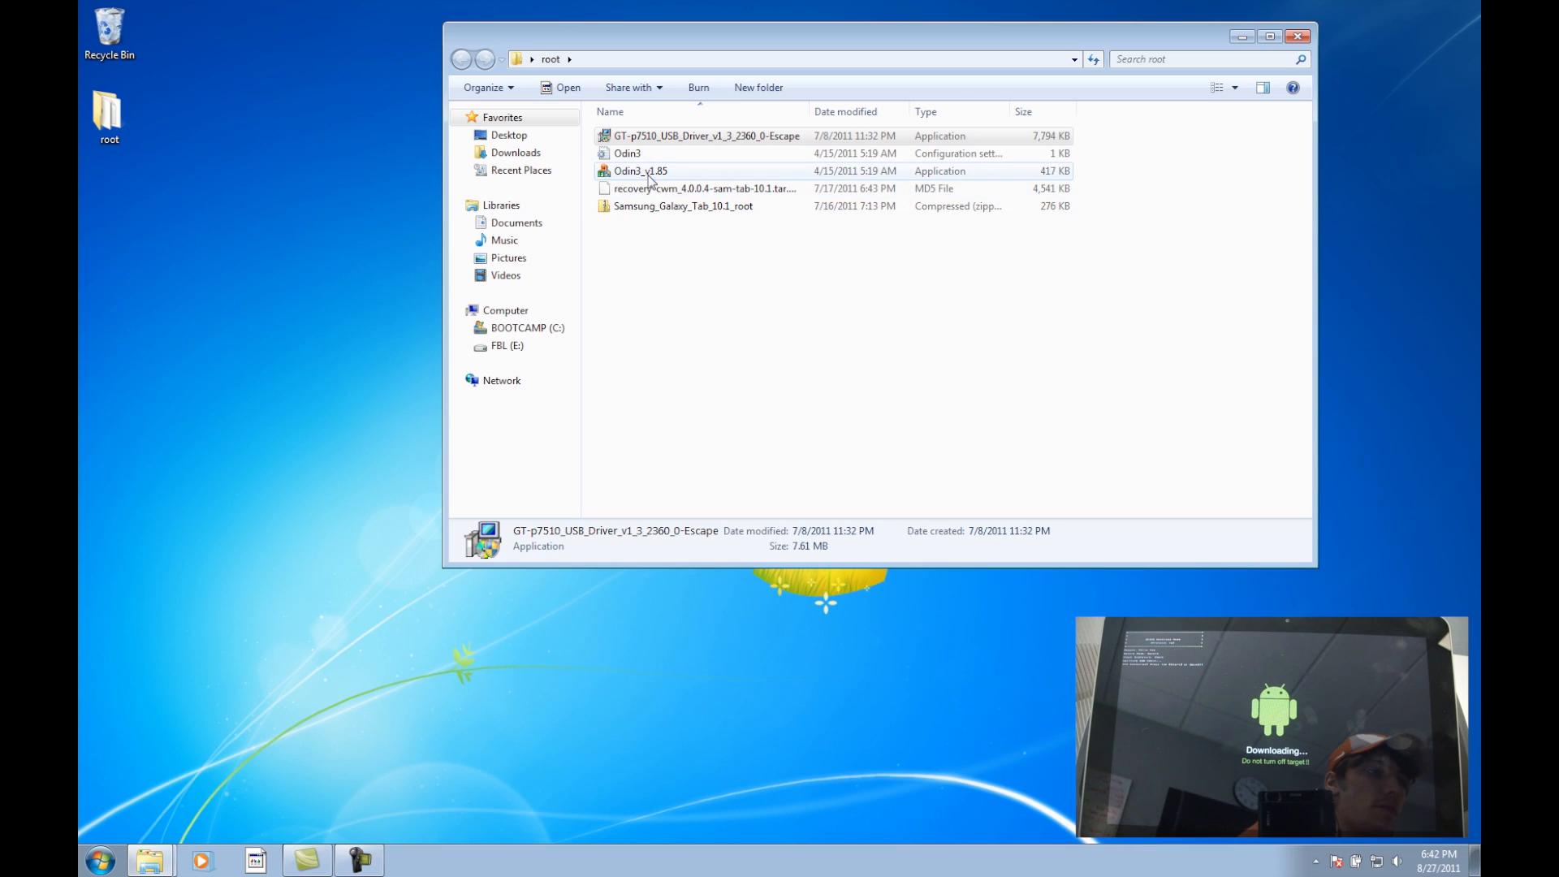
pyautogui.moveTo(635, 175)
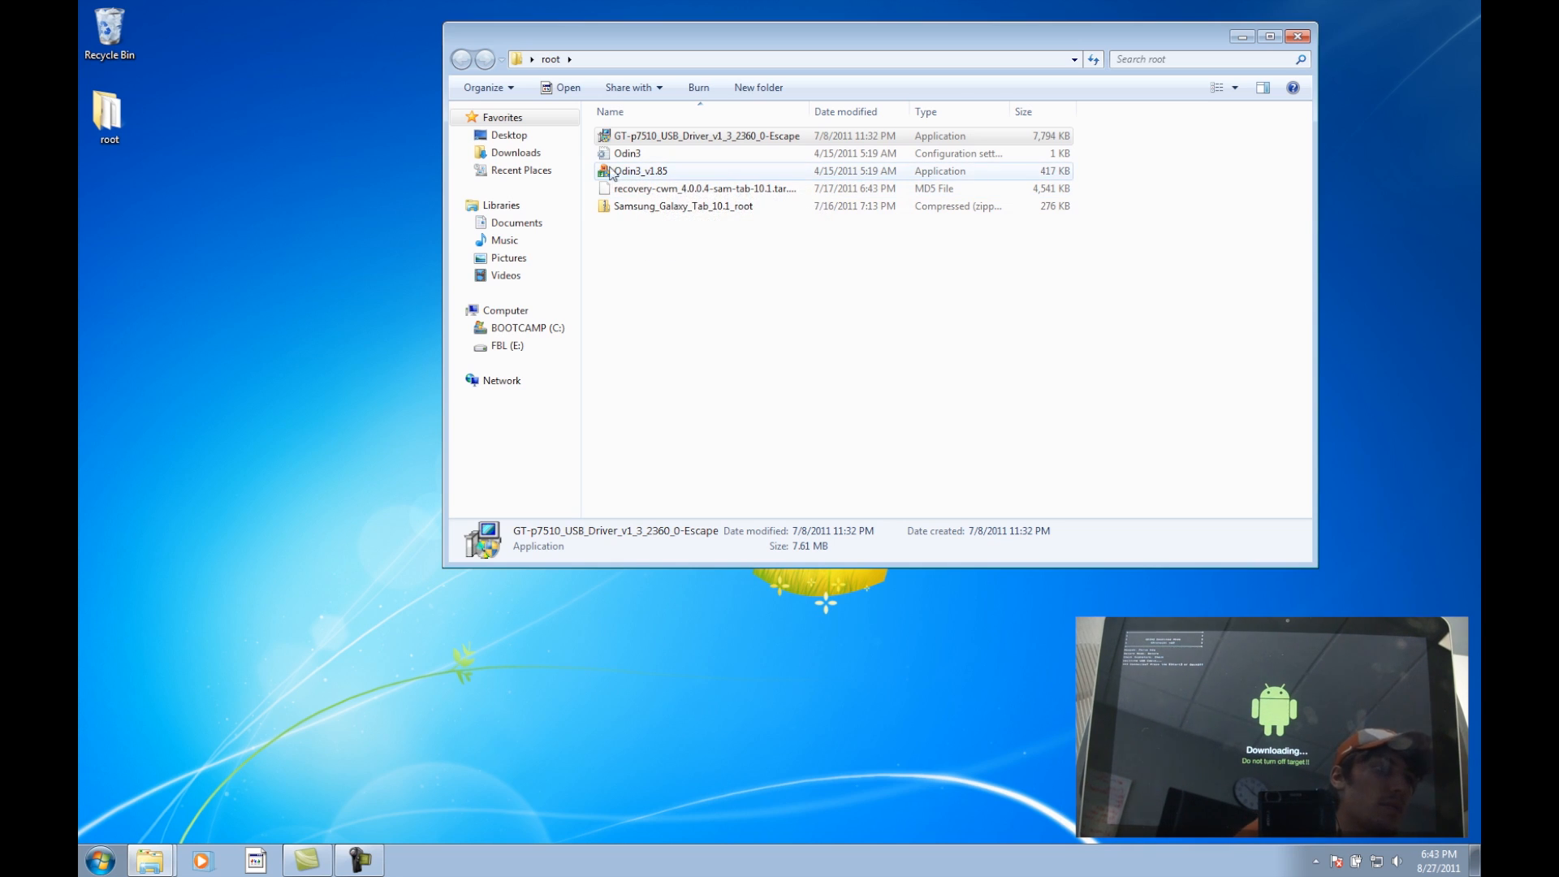
pyautogui.moveTo(646, 170)
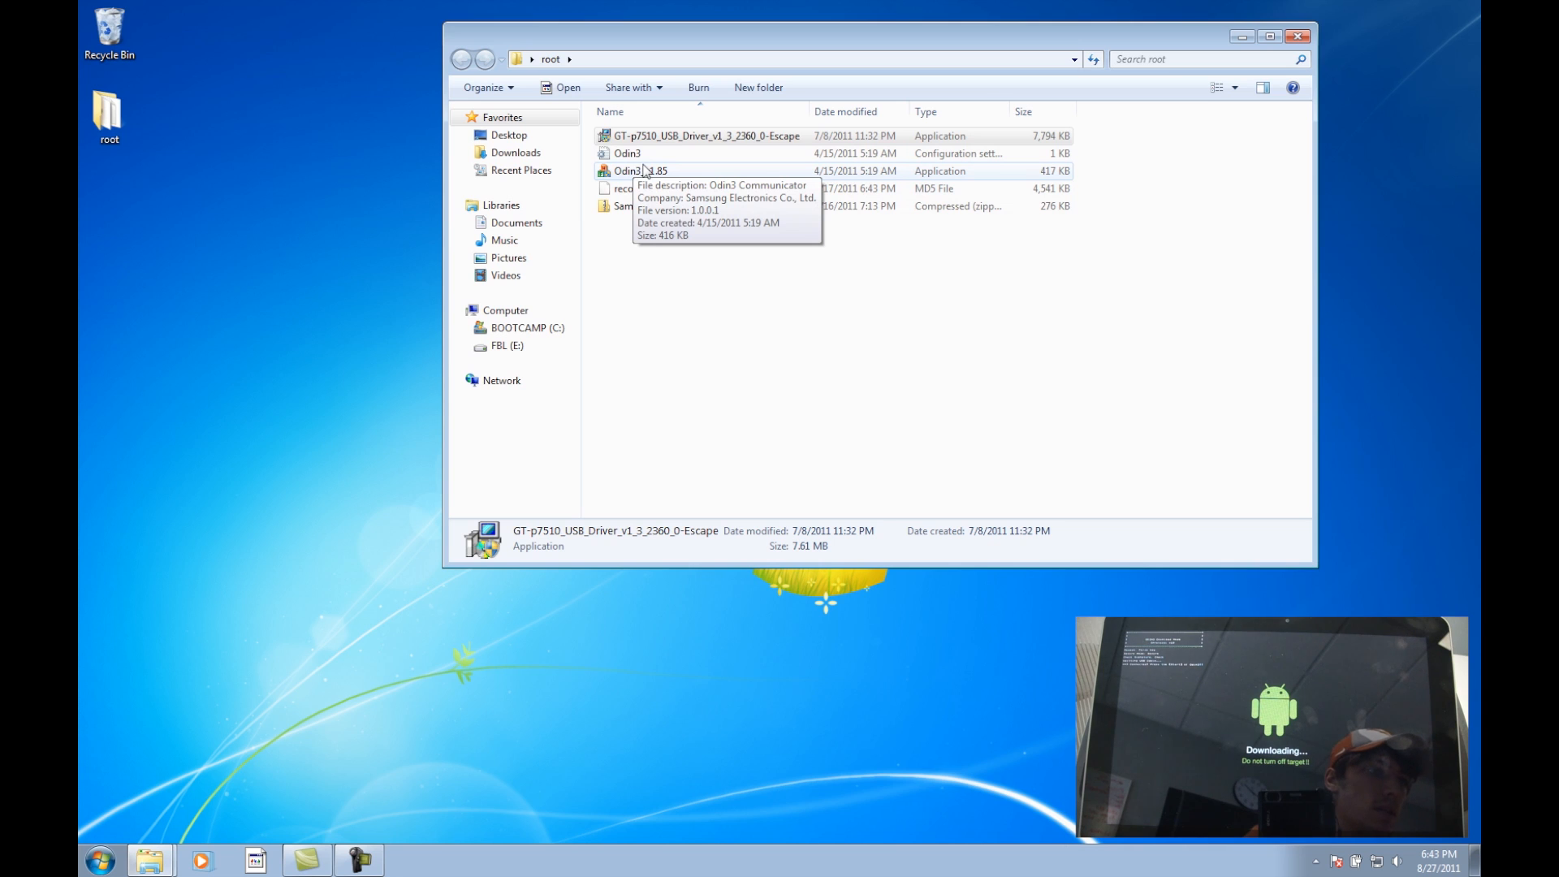
# Step: Launch Odin3_v1.85 from the root folder and bring up its PDA file chooser
pyautogui.click(633, 172)
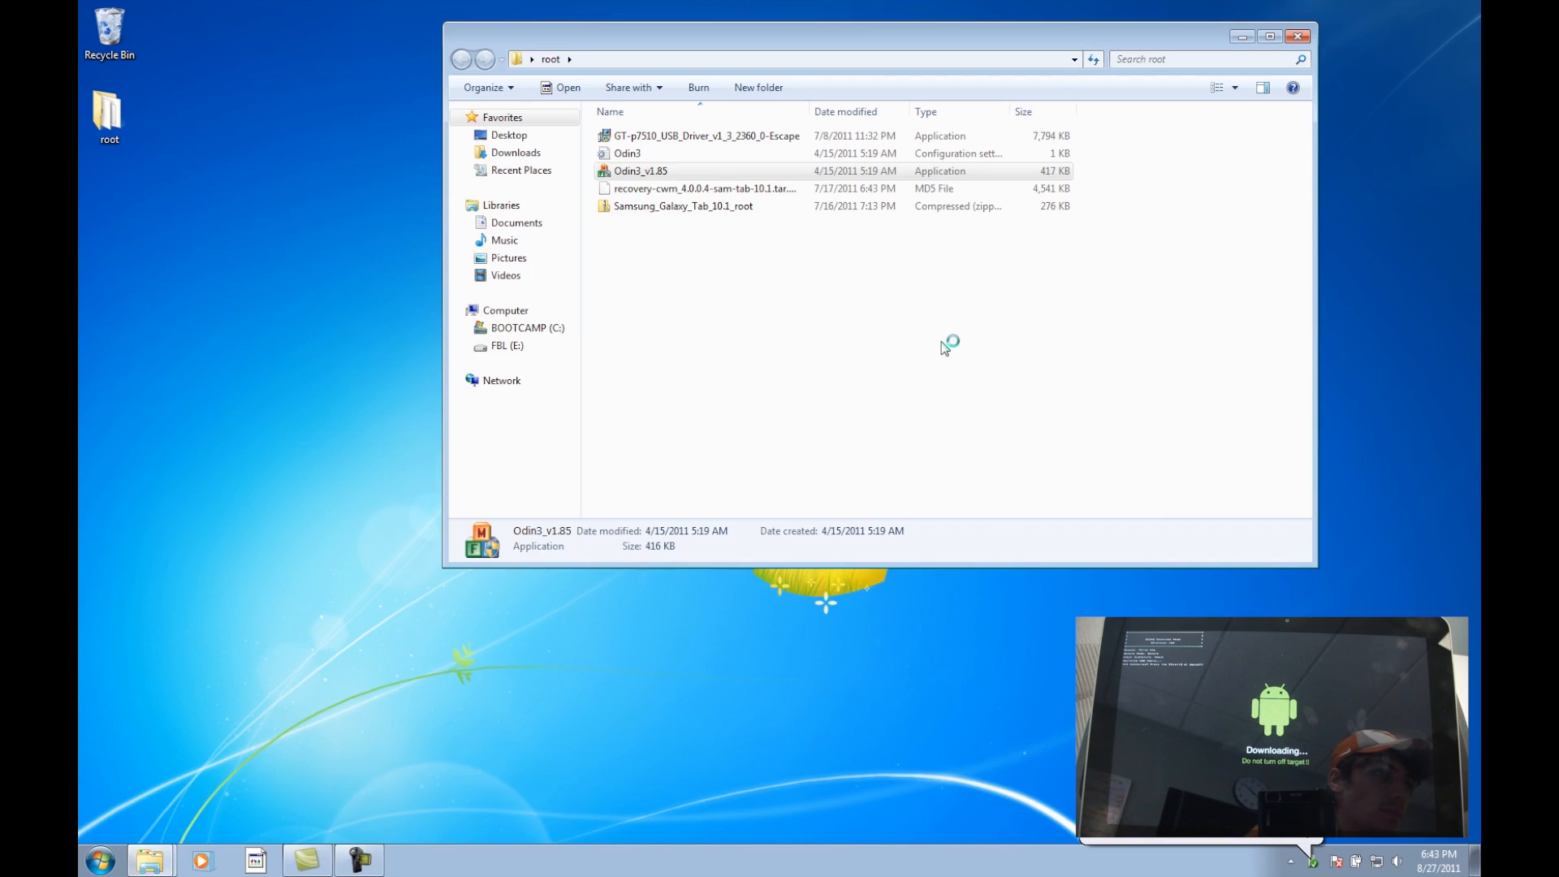
pyautogui.doubleClick(638, 171)
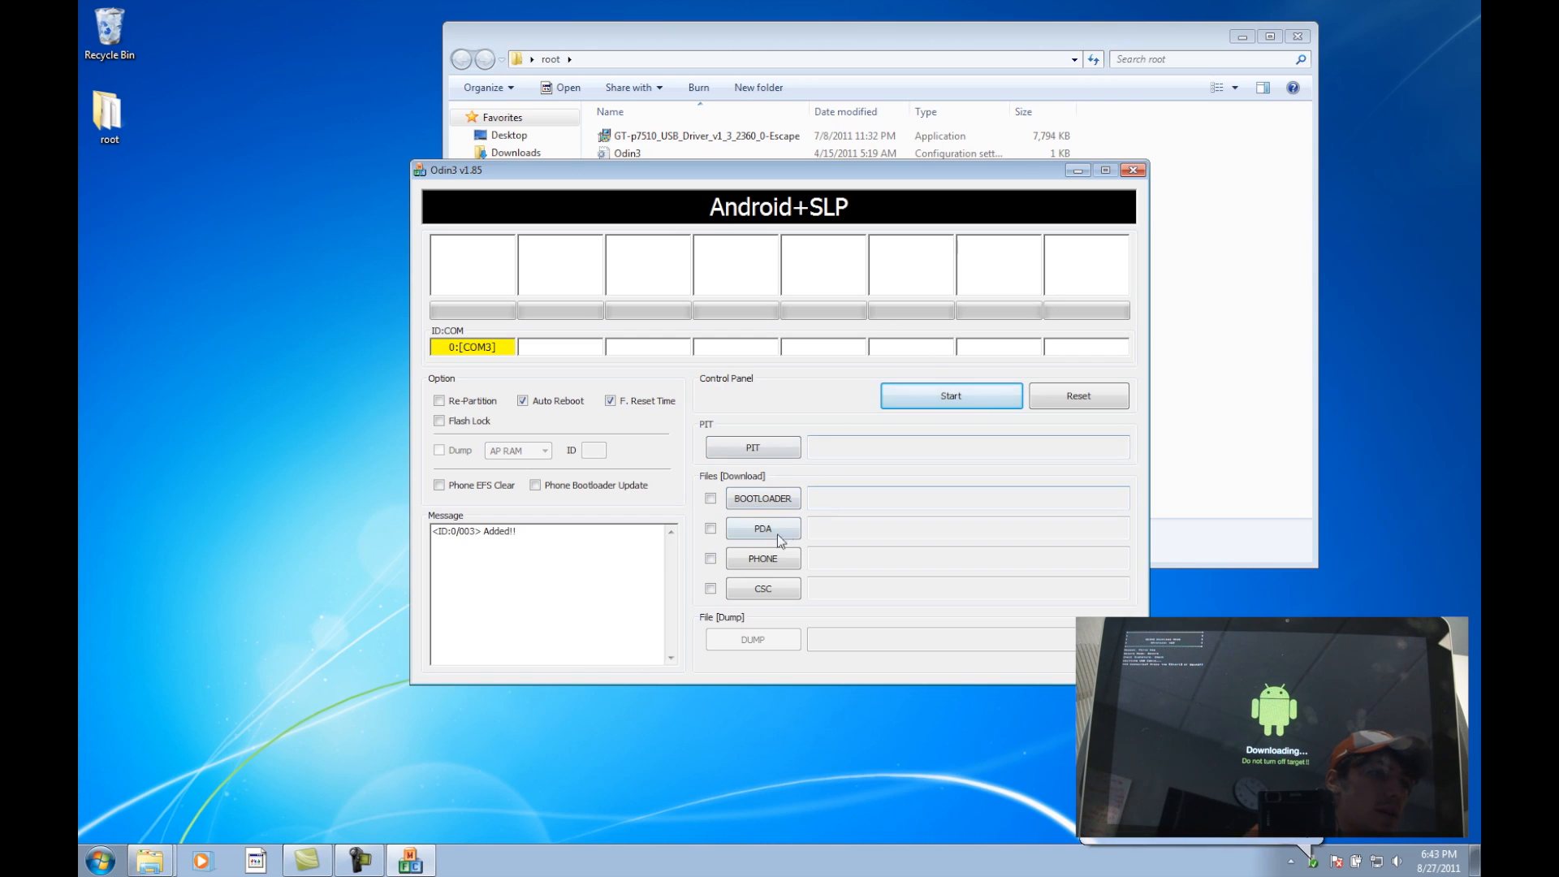
pyautogui.click(764, 528)
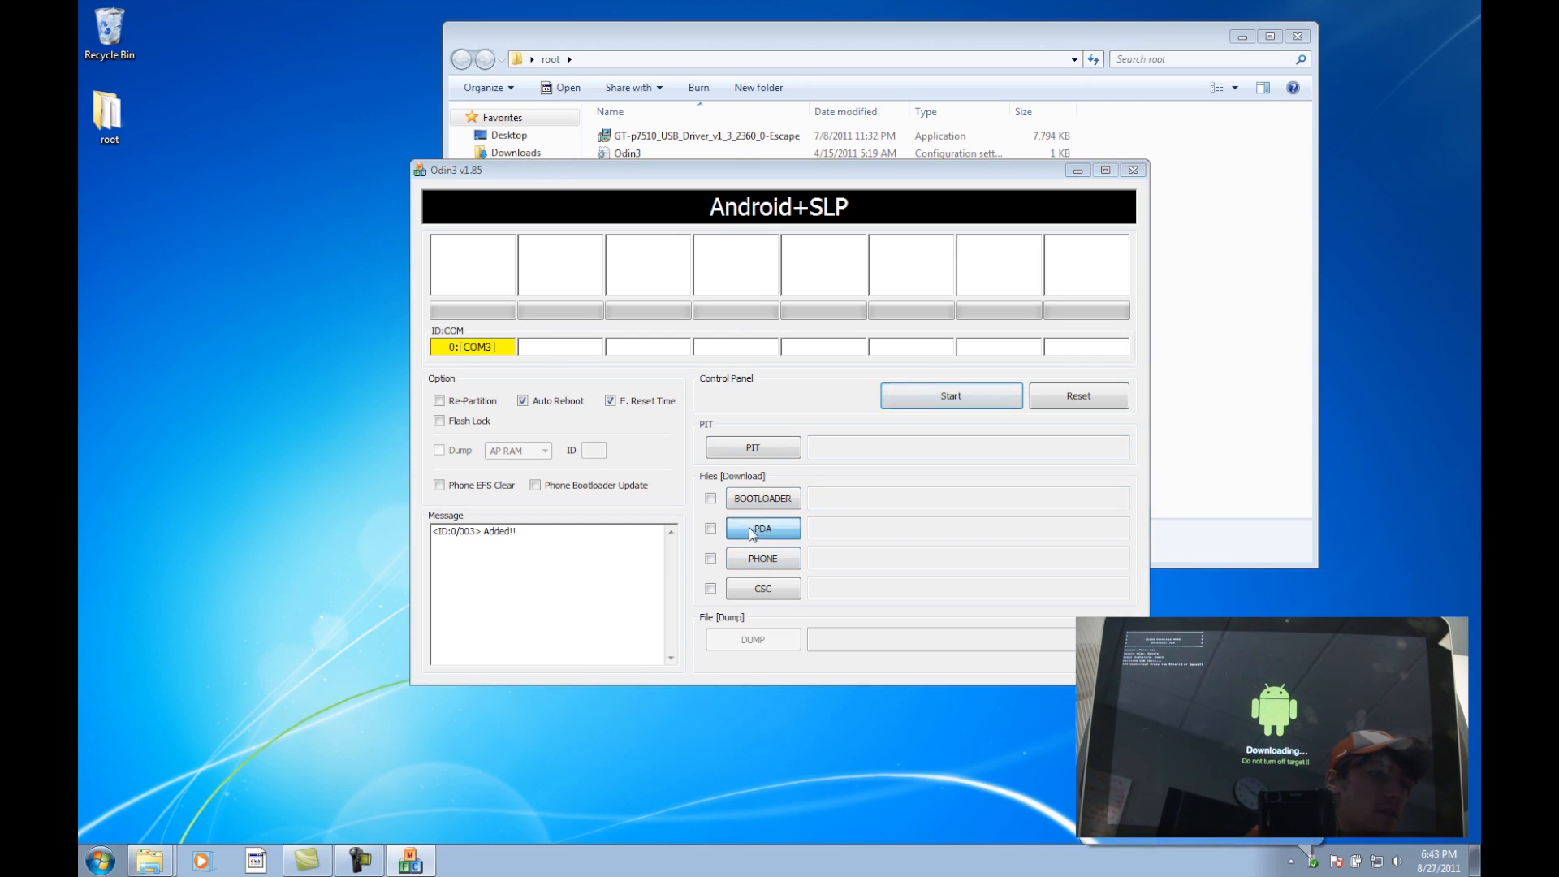
pyautogui.click(764, 527)
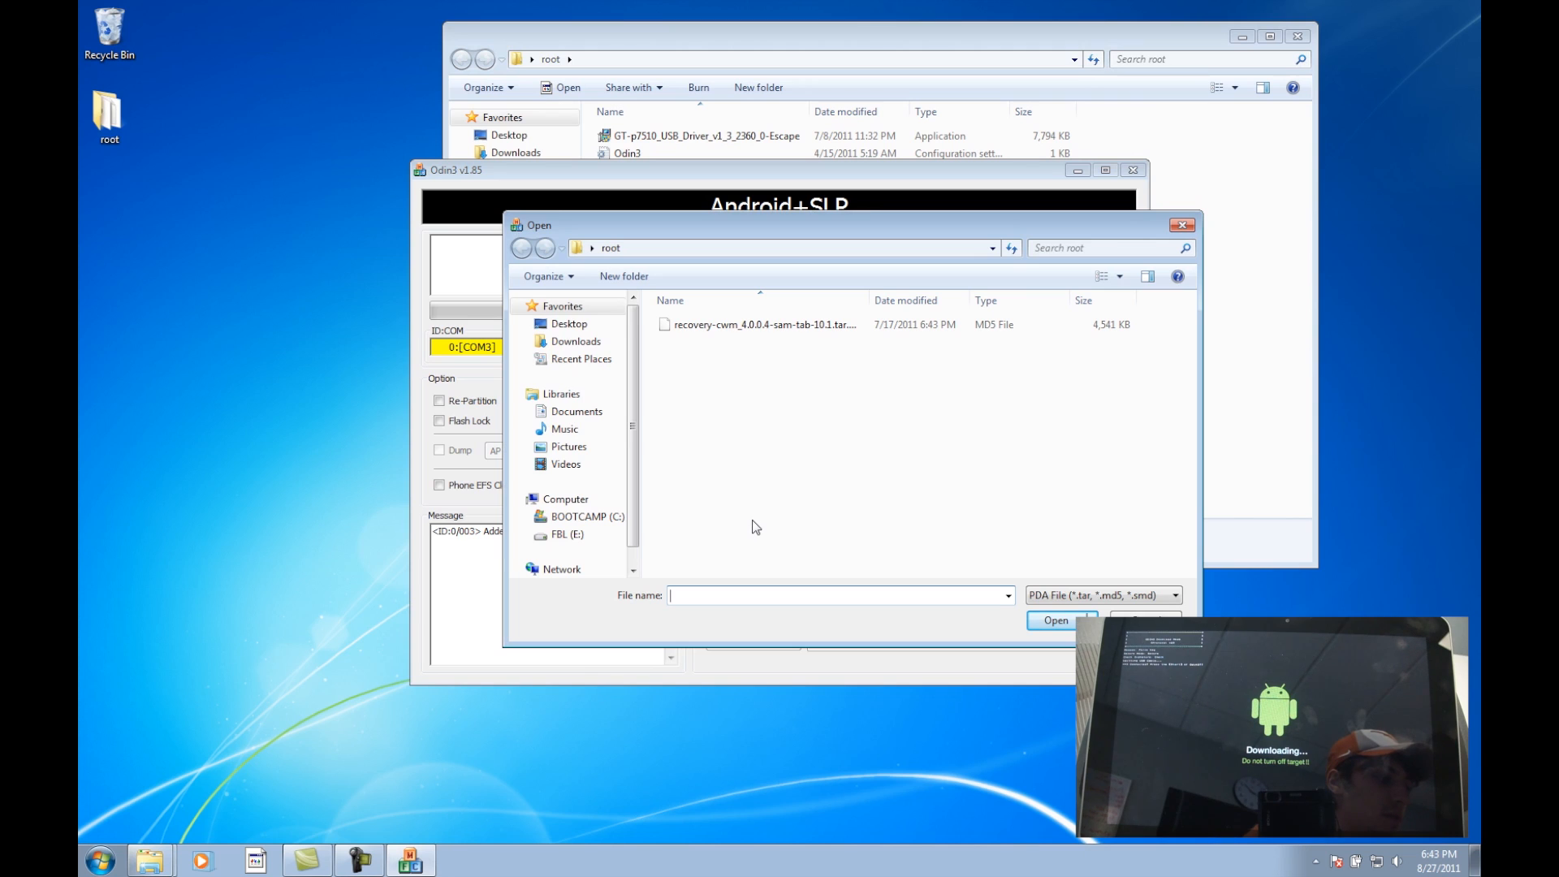
pyautogui.moveTo(777, 341)
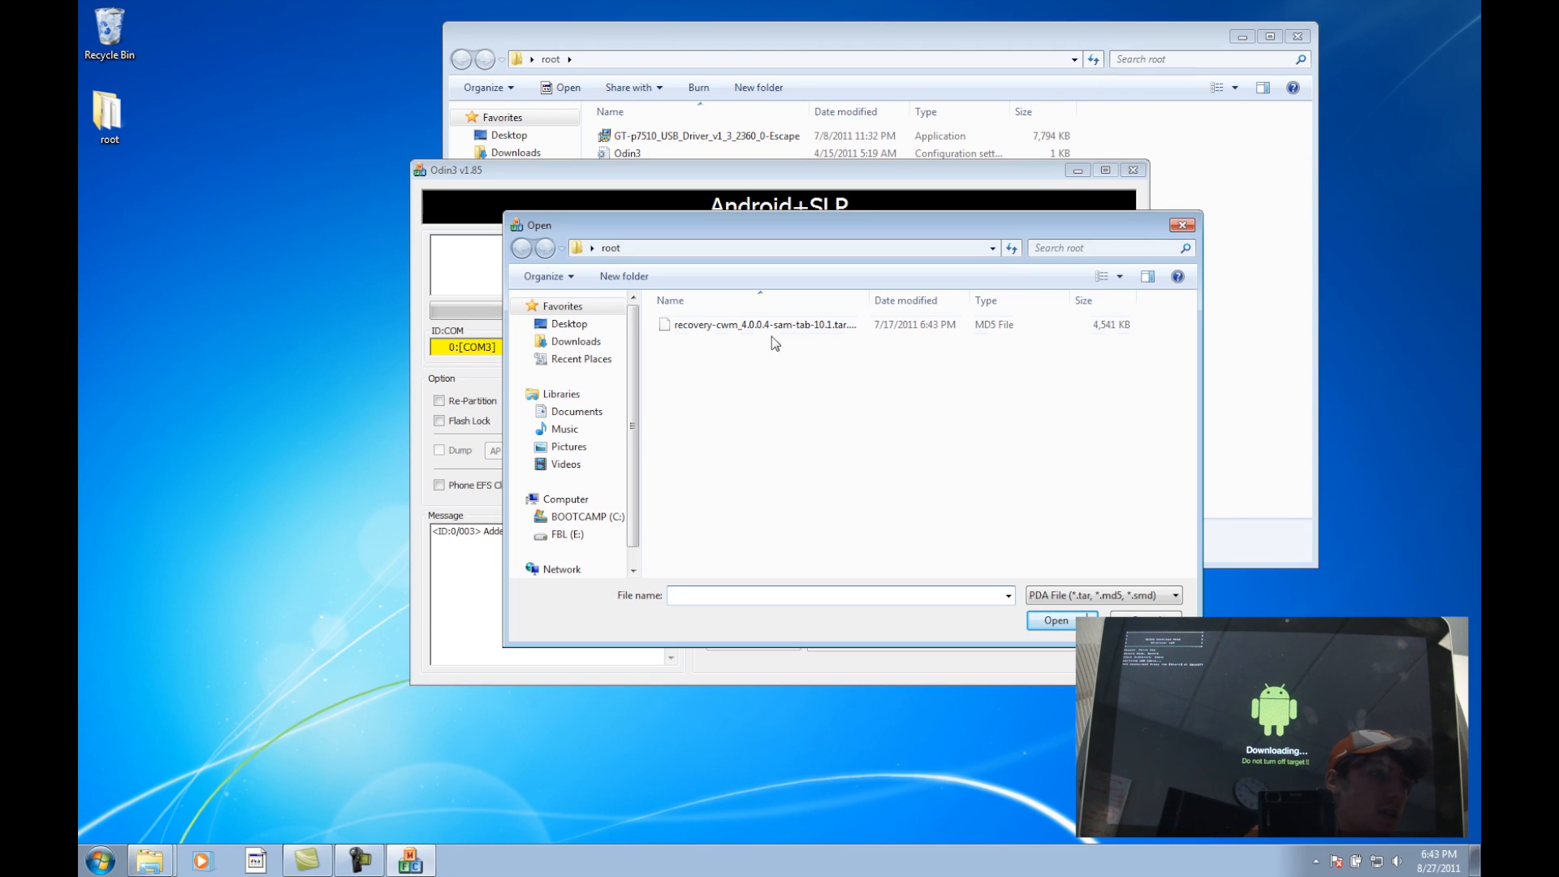
pyautogui.moveTo(714, 329)
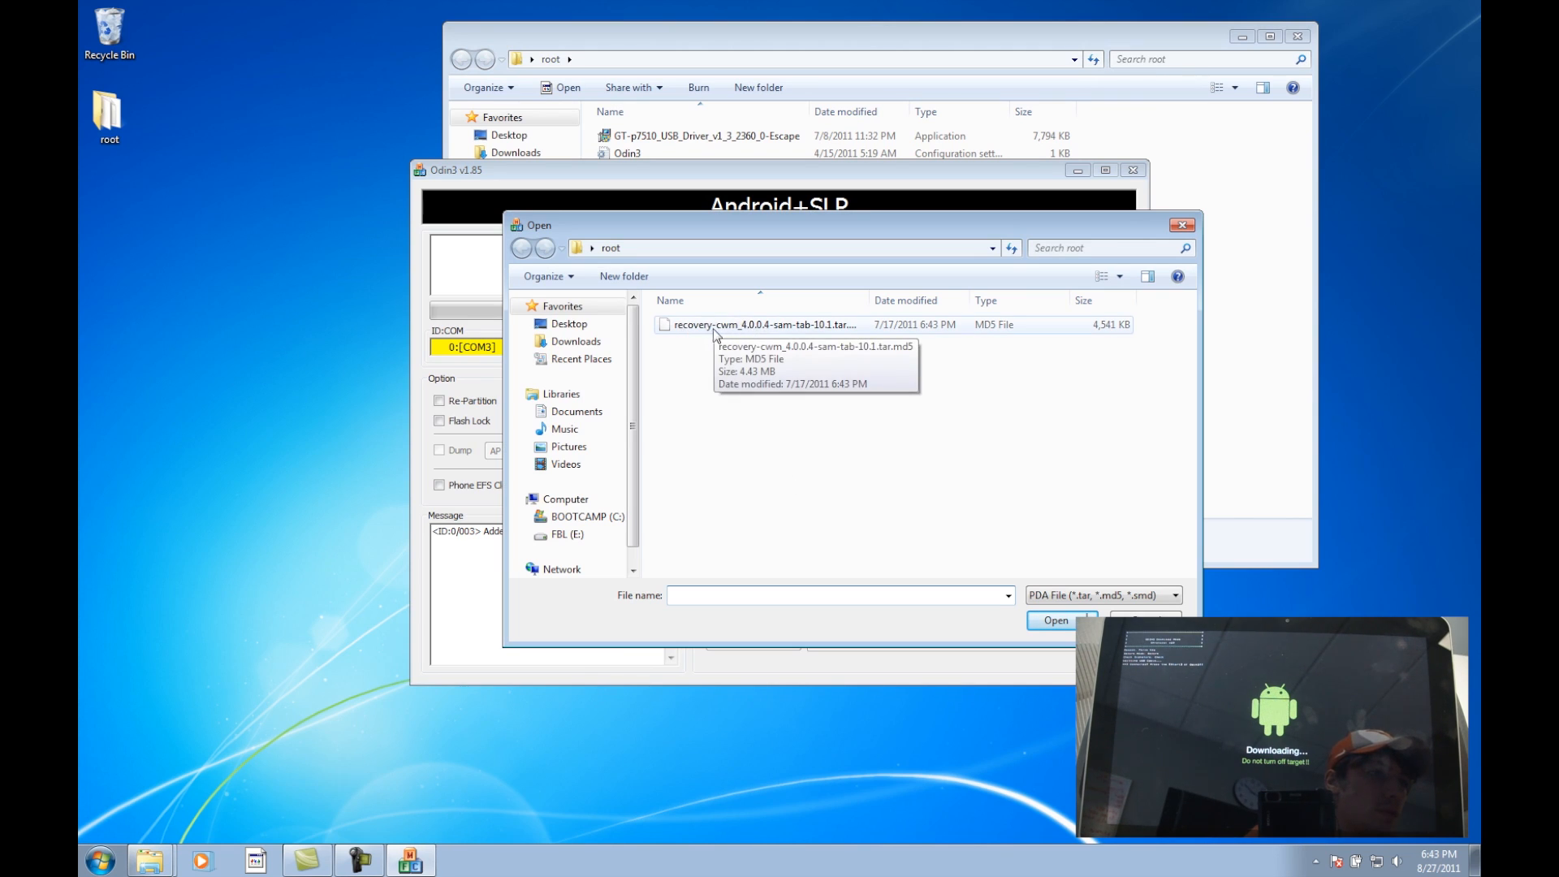
# Step: Load recovery-cwm_4.0.0.4-sam-tab-10.1.tar.md5 as the PDA file
pyautogui.click(793, 324)
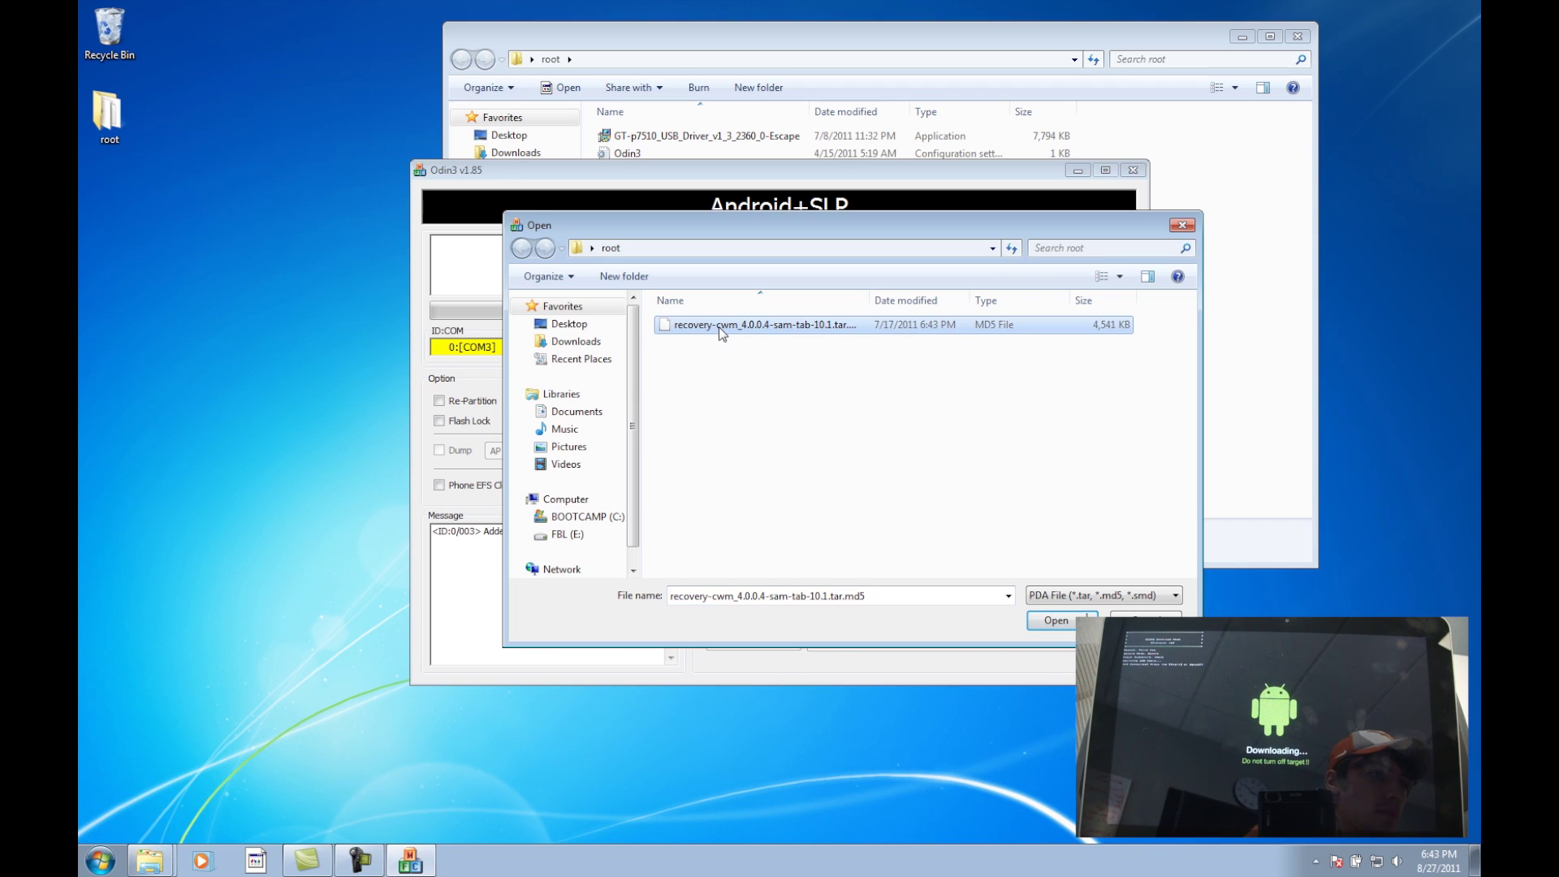
pyautogui.click(1056, 621)
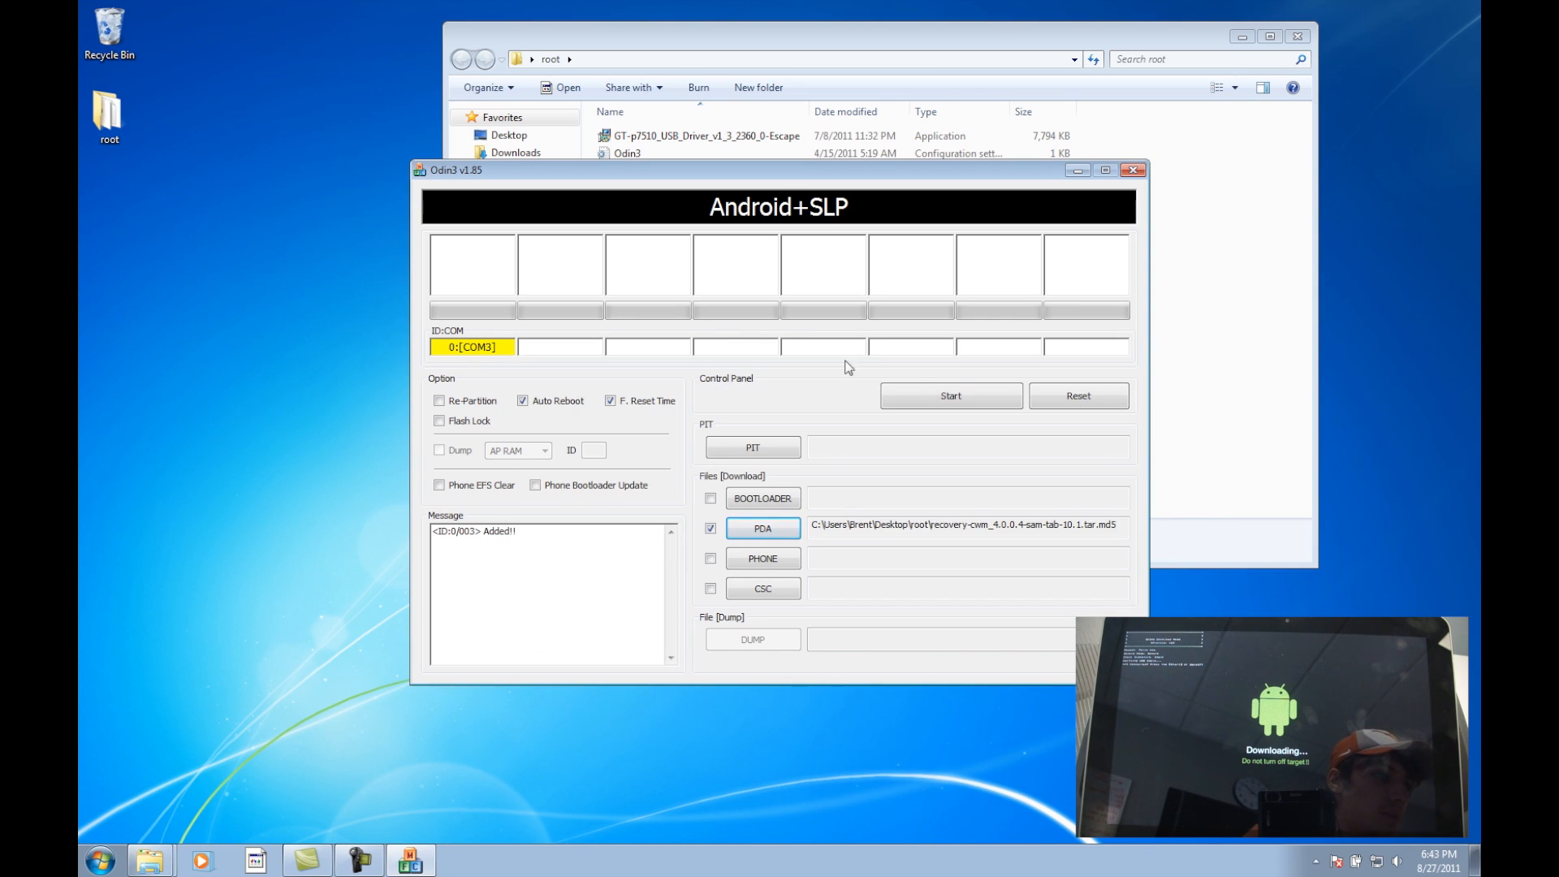
# Step: Start the recovery flash, wait for PASS, then close Odin3
pyautogui.click(951, 395)
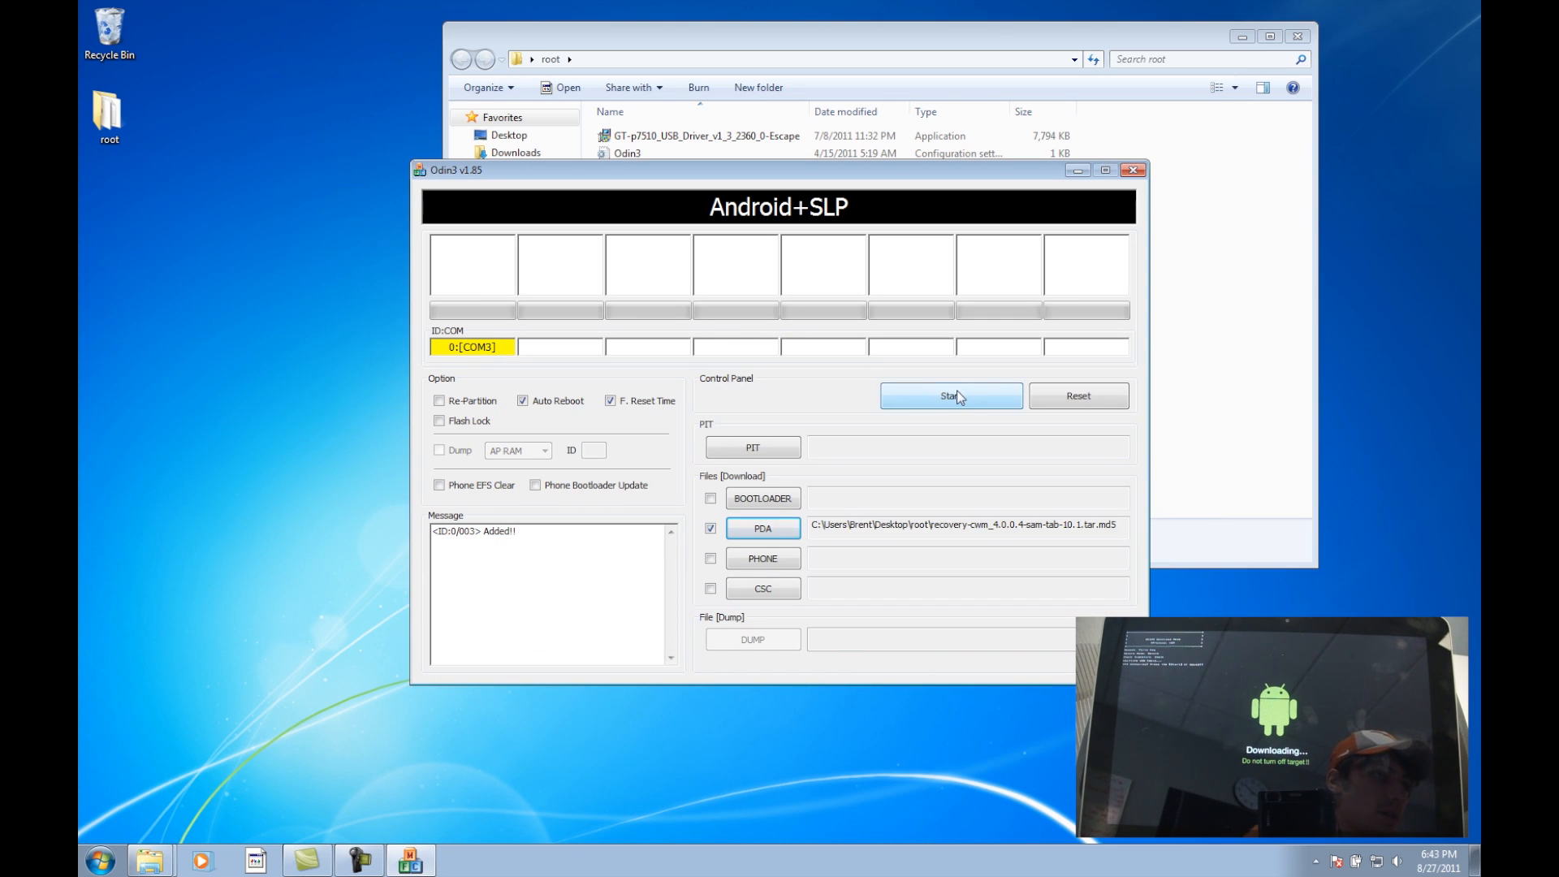
pyautogui.click(951, 394)
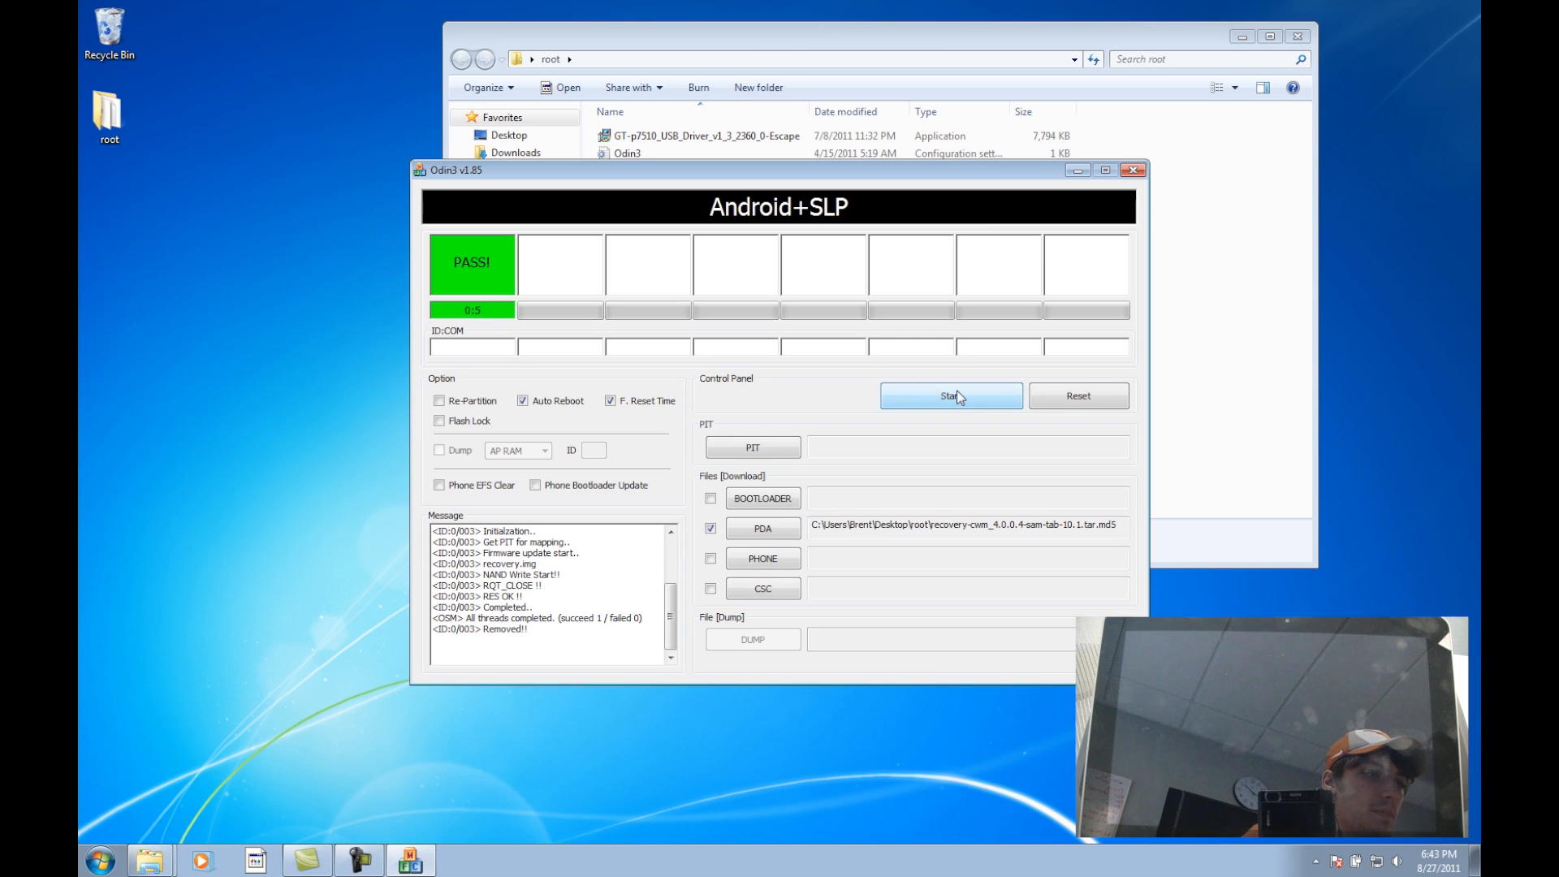
pyautogui.moveTo(945, 685)
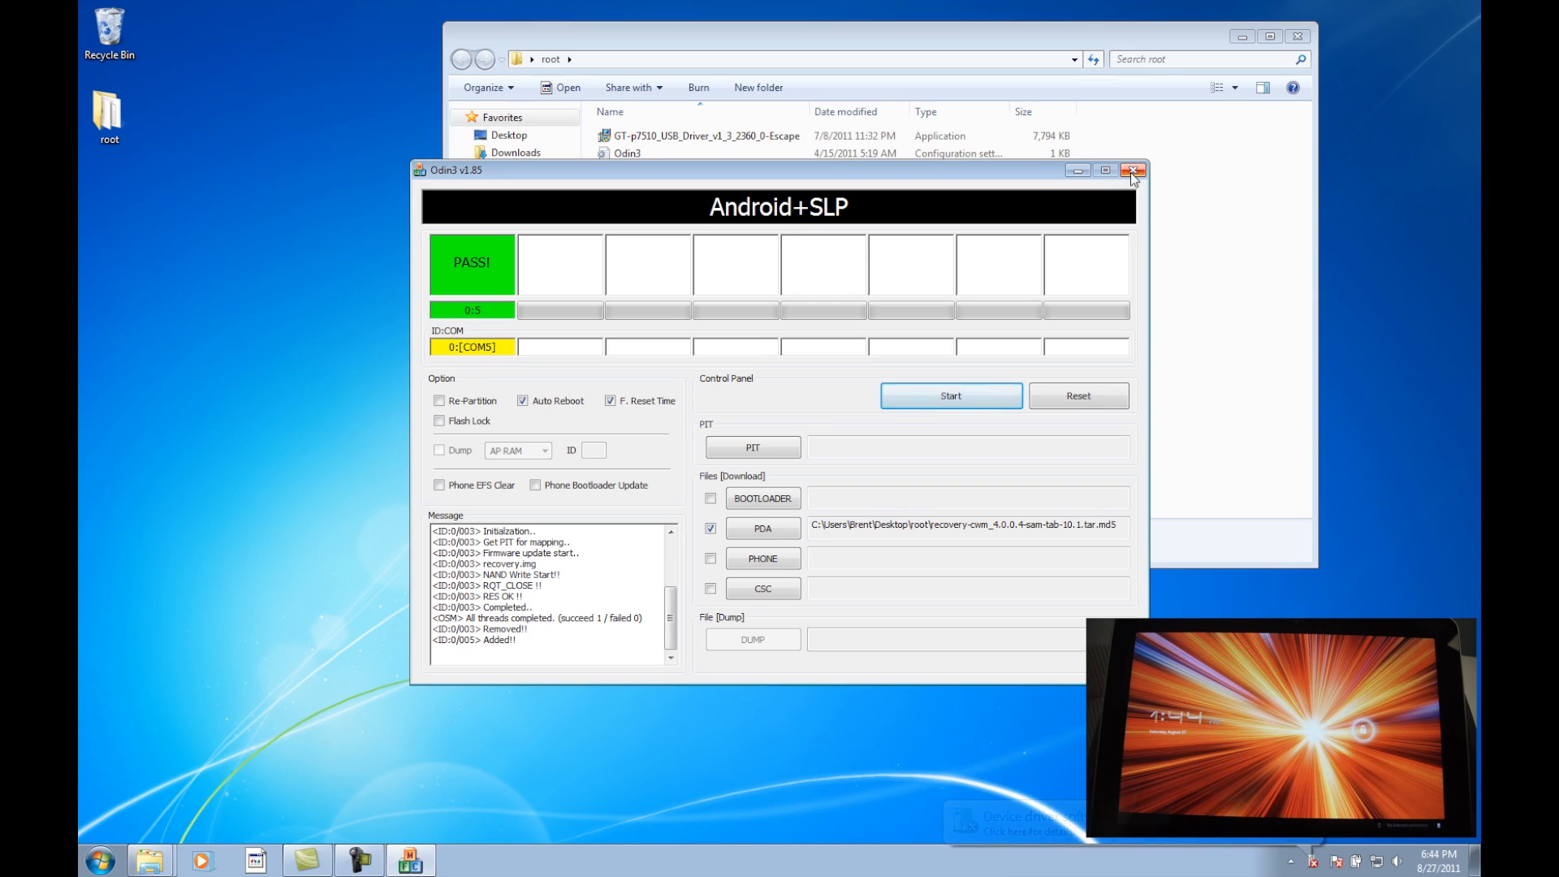
pyautogui.click(1132, 170)
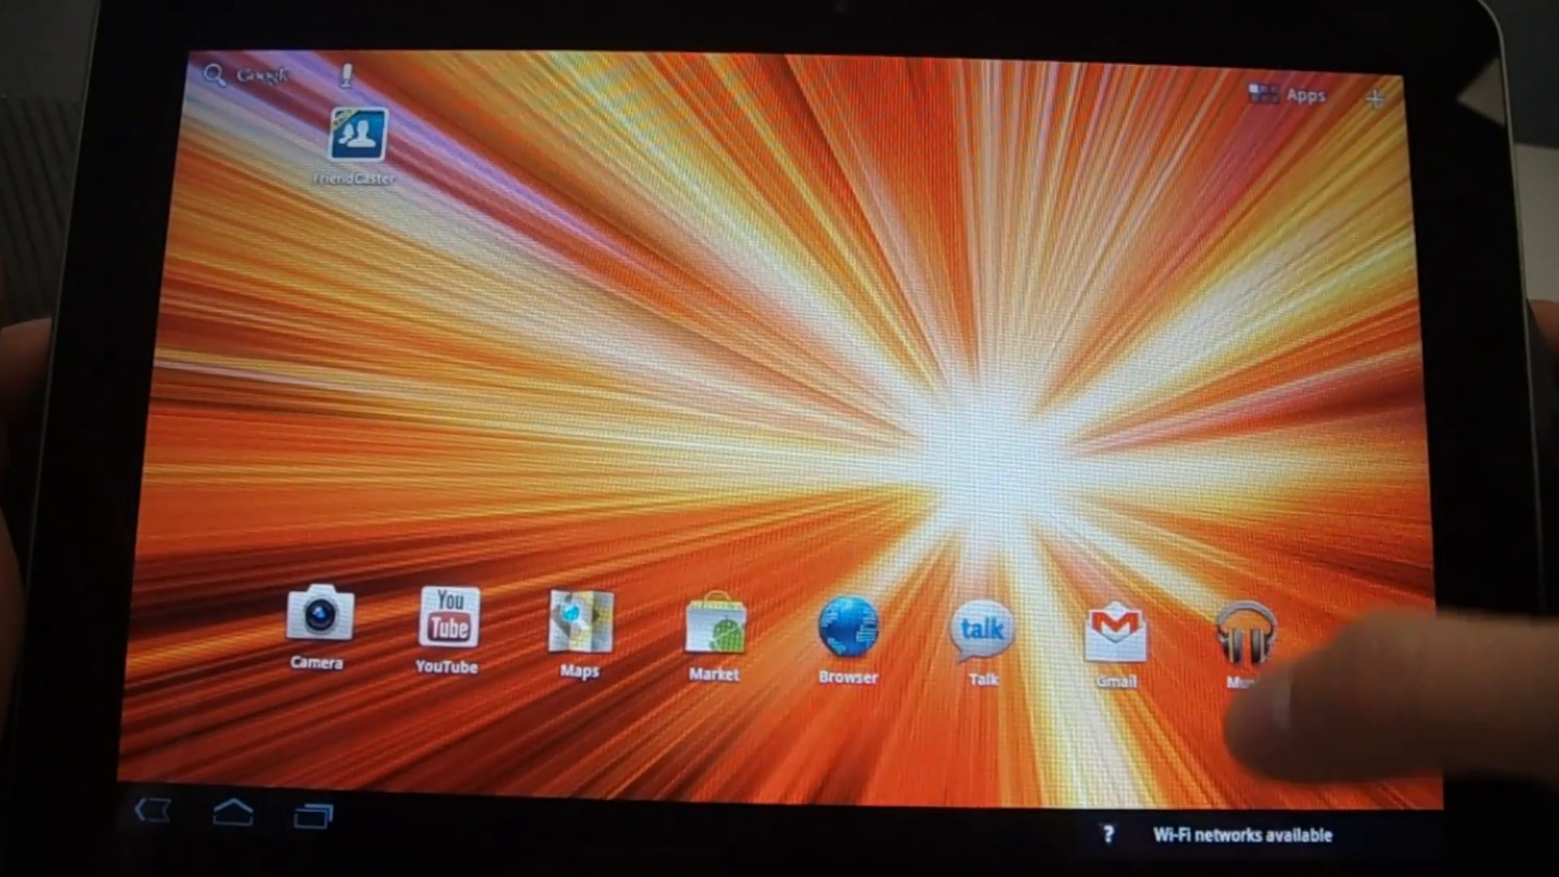
# Step: Enter the tablet's Settings and its Applications section
pyautogui.click(1302, 92)
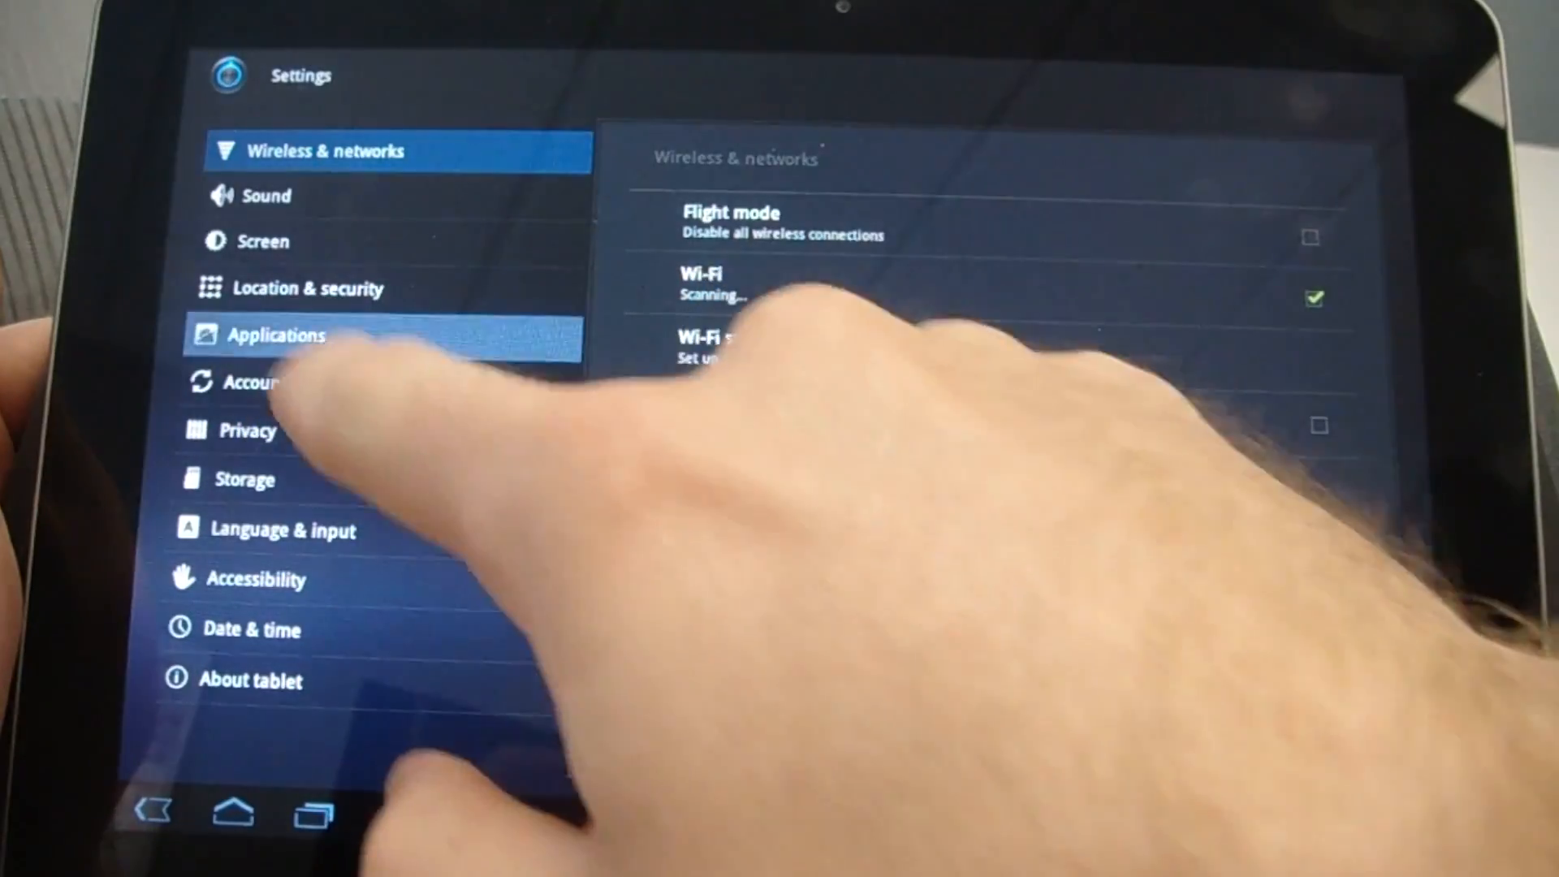
pyautogui.click(276, 334)
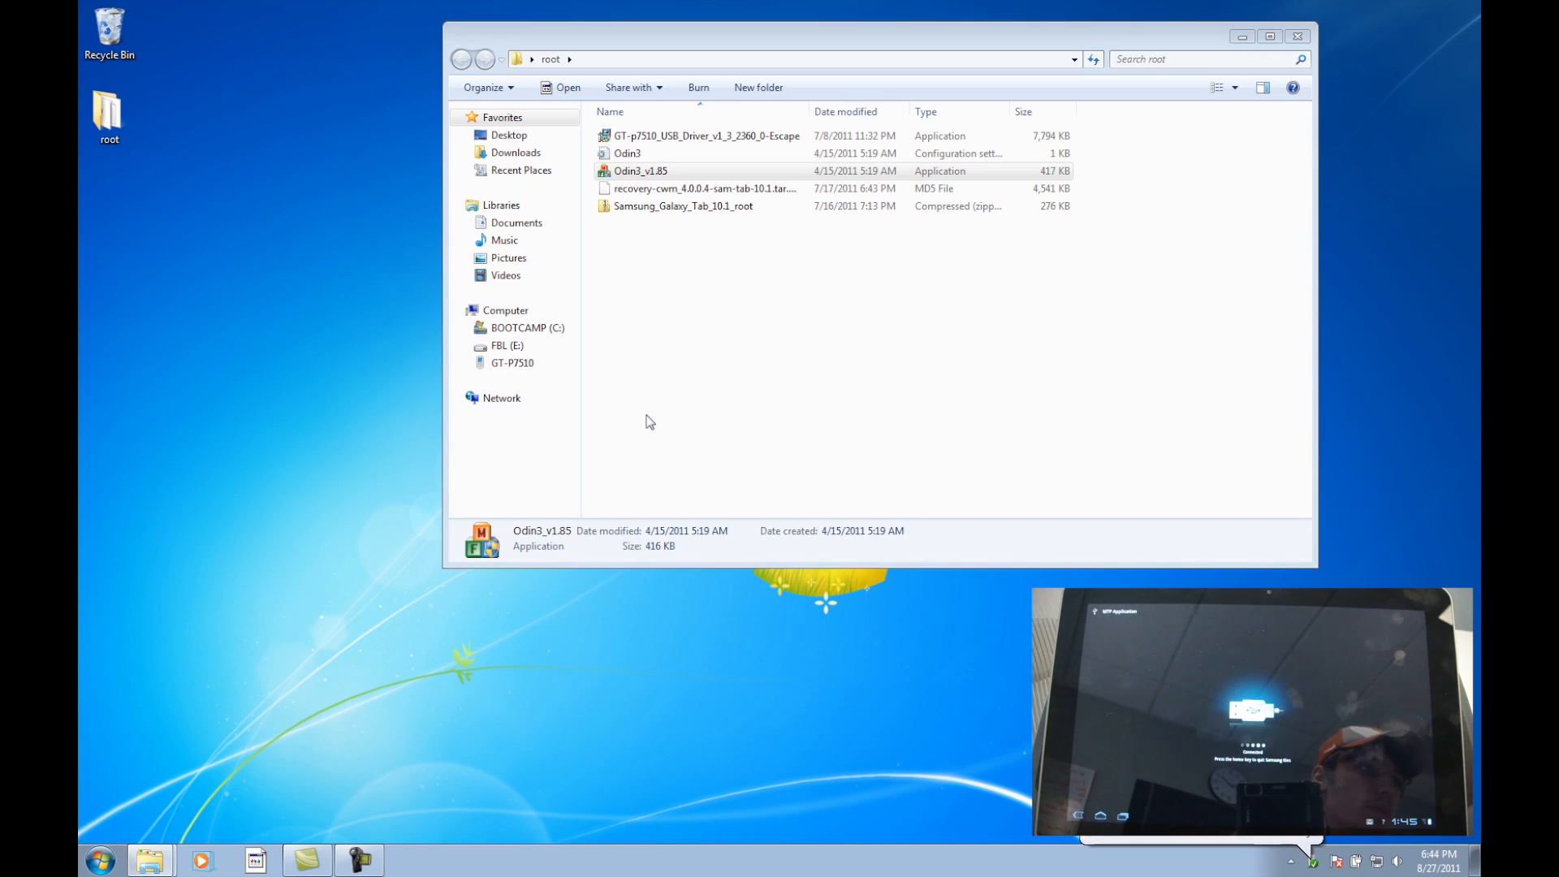
# Step: Select the Samsung_Galaxy_Tab_10.1_root zip and show the GT-P7510 tablet storage
pyautogui.click(699, 206)
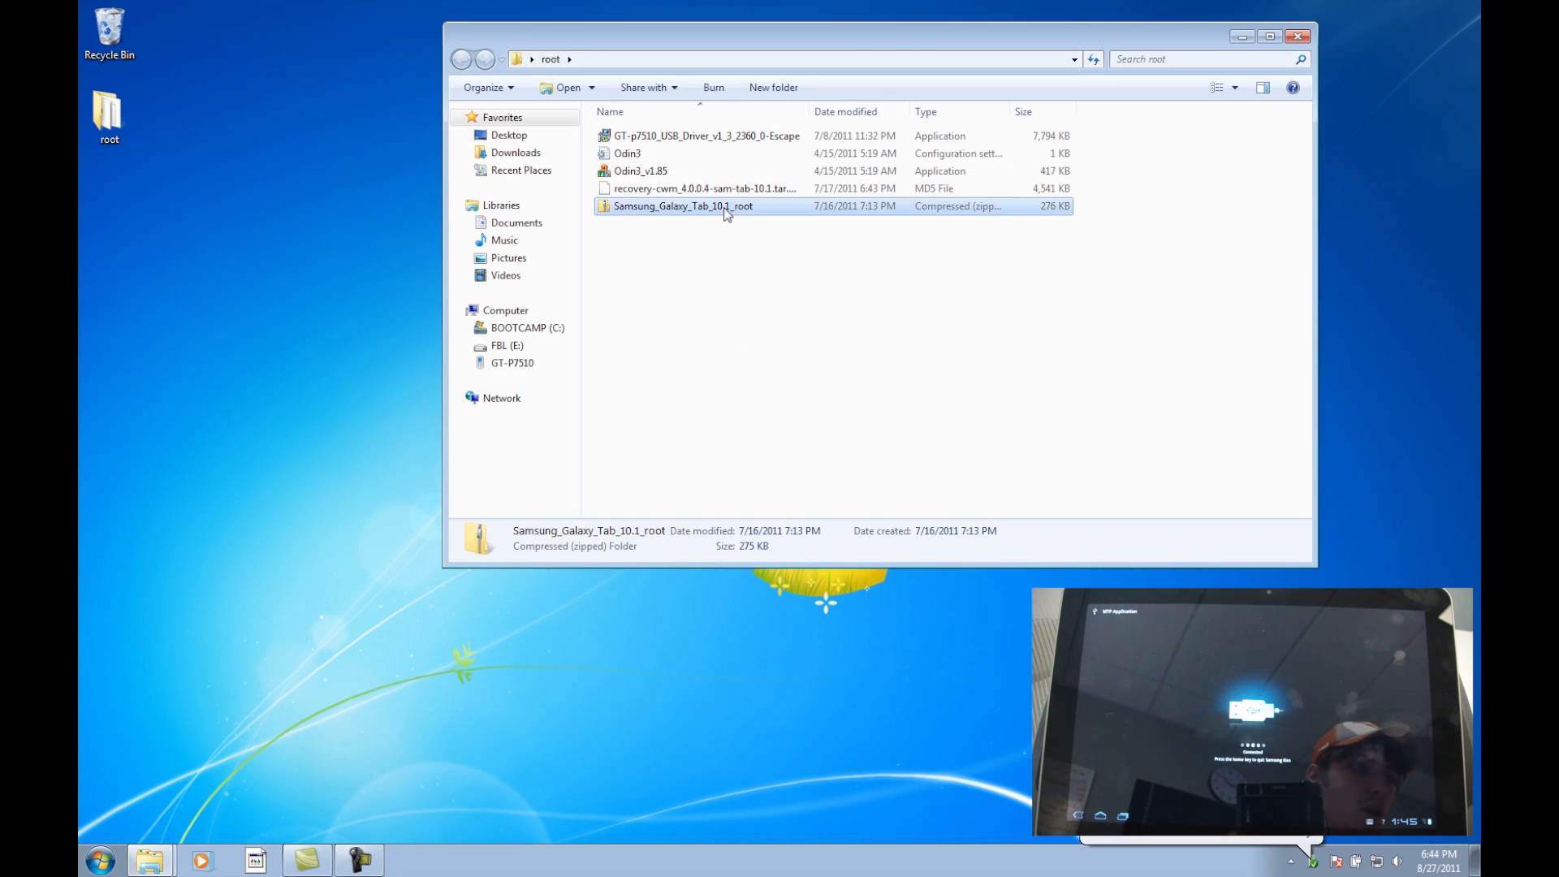
pyautogui.click(1079, 334)
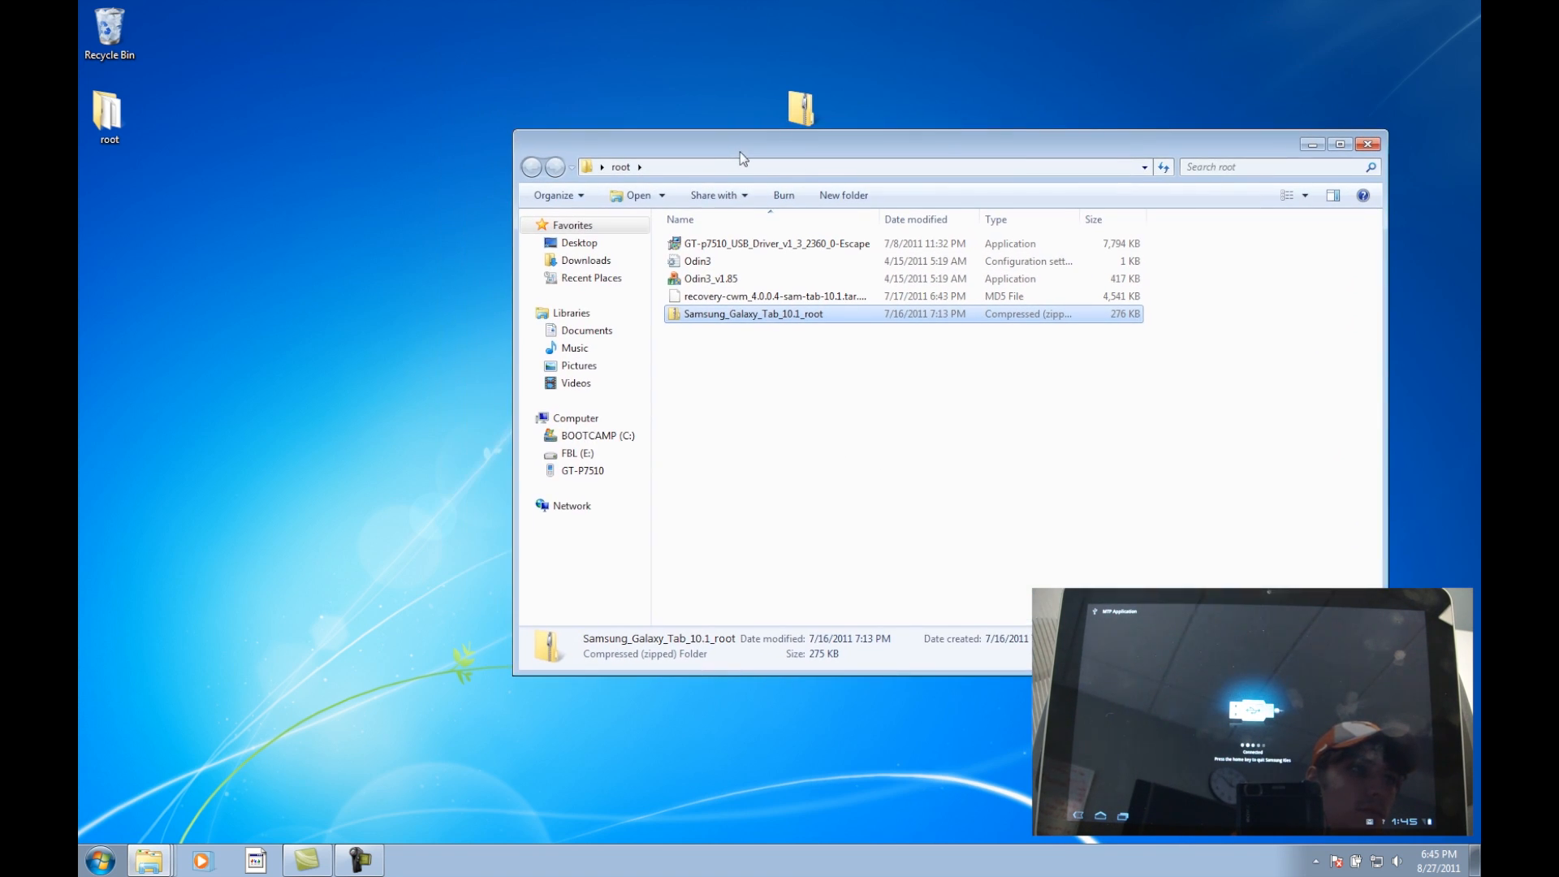
pyautogui.click(583, 471)
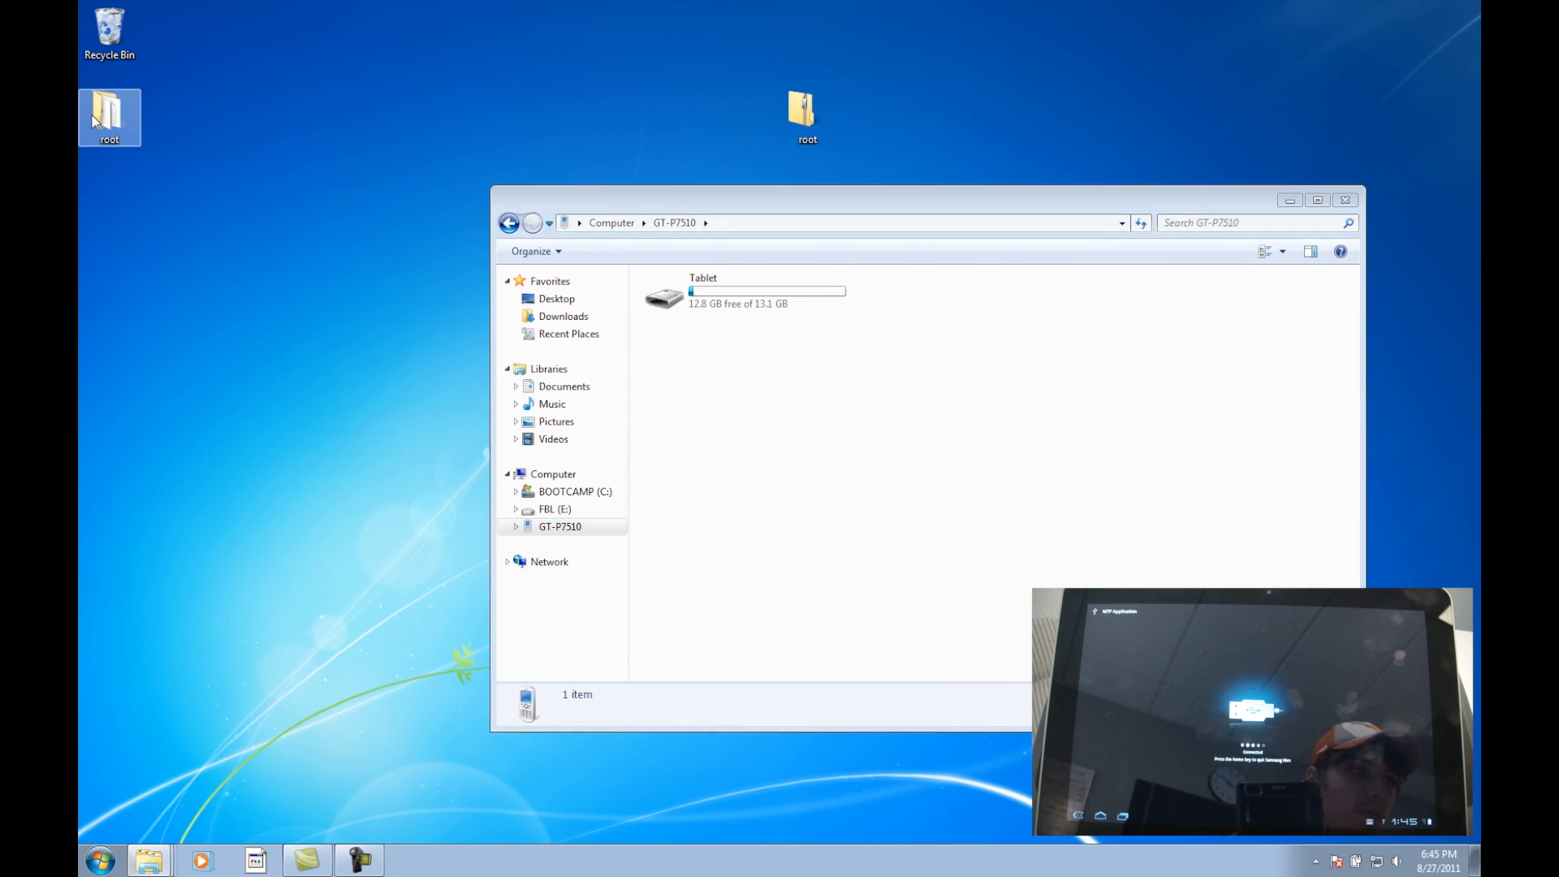
# Step: Tile the root folder beside Tablet storage and paste Samsung_Galaxy_Tab_10.1_root.zip into it
pyautogui.doubleClick(109, 109)
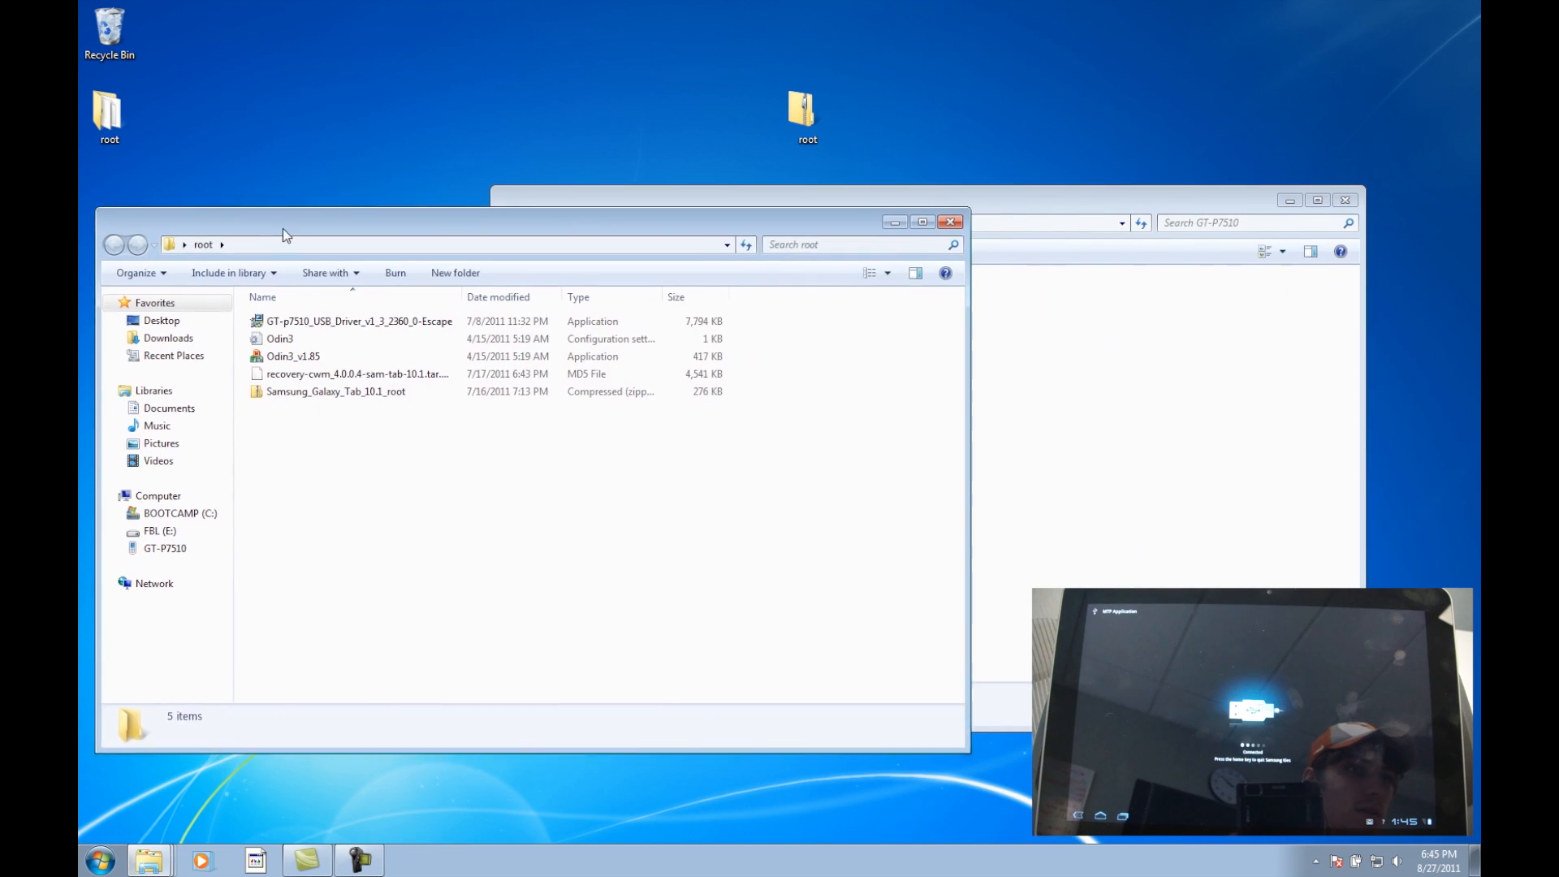
pyautogui.rightClick(391, 230)
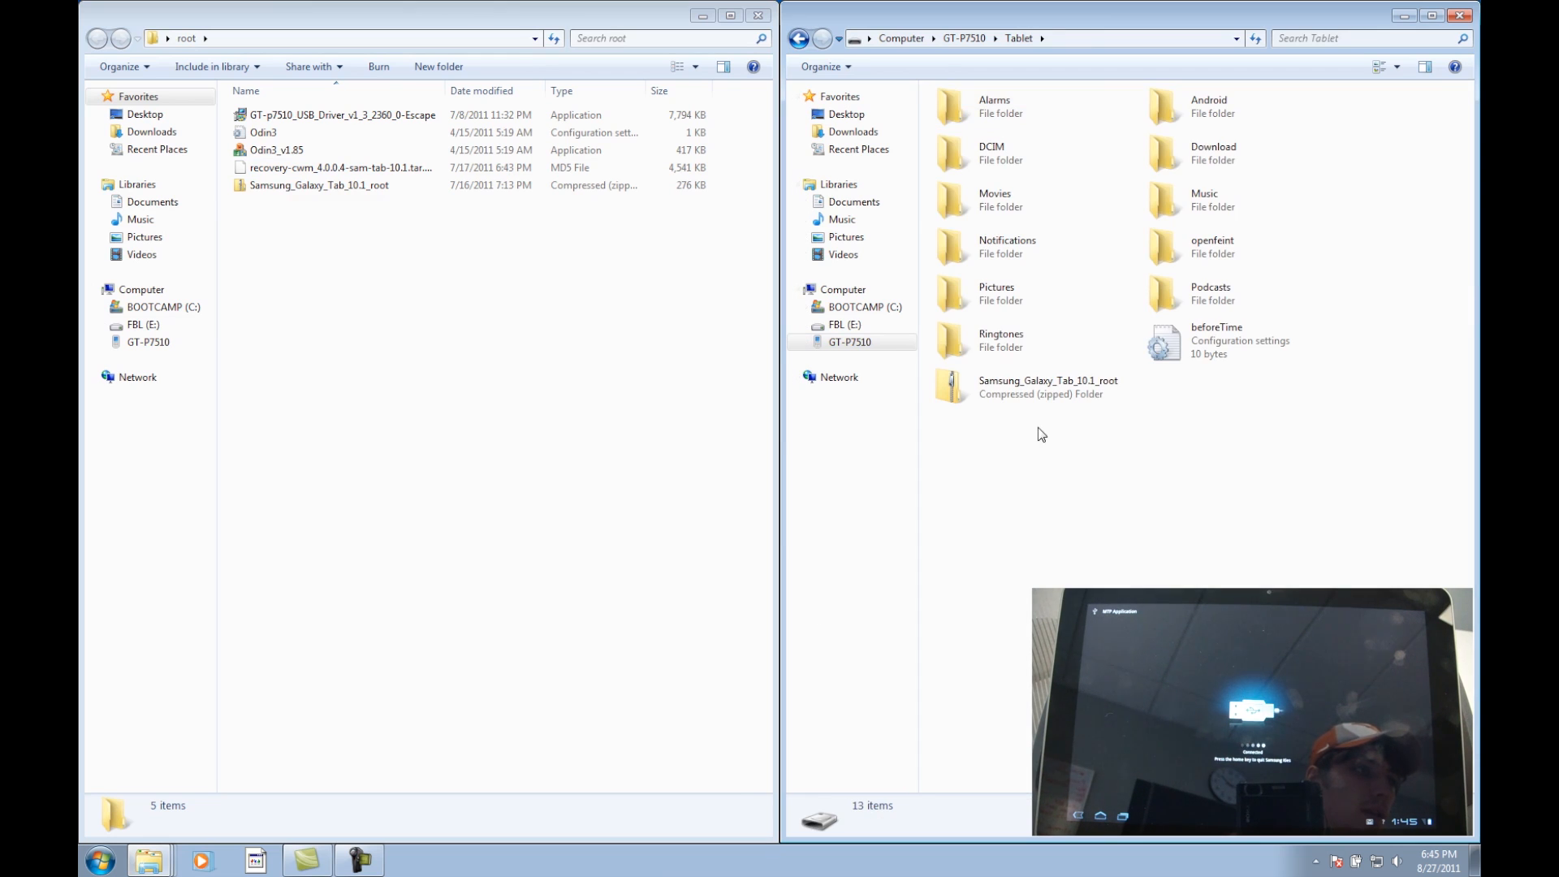
pyautogui.click(1035, 386)
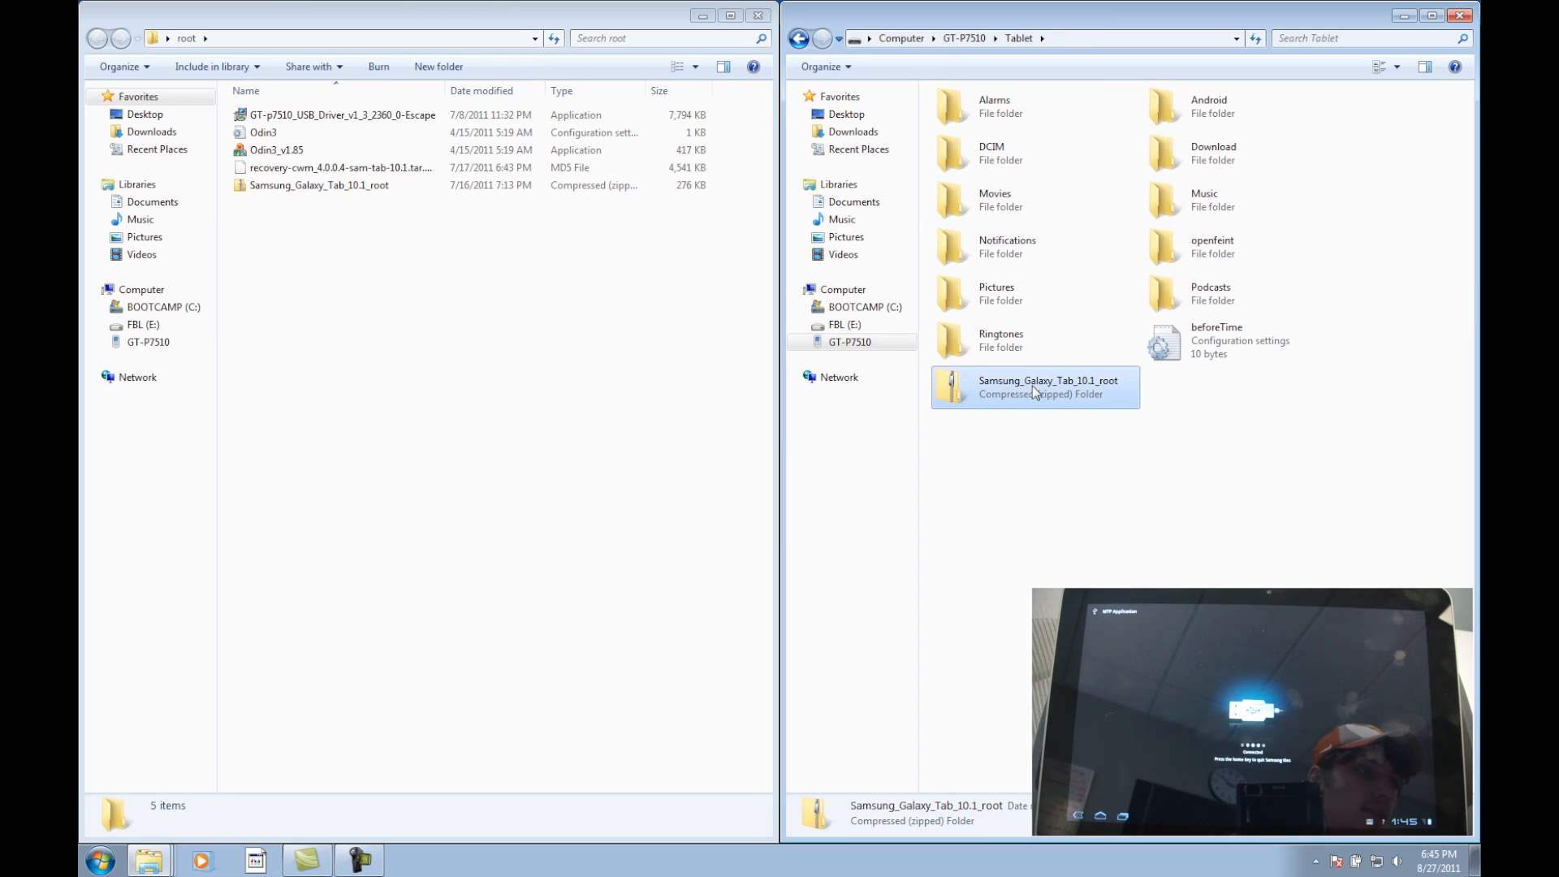